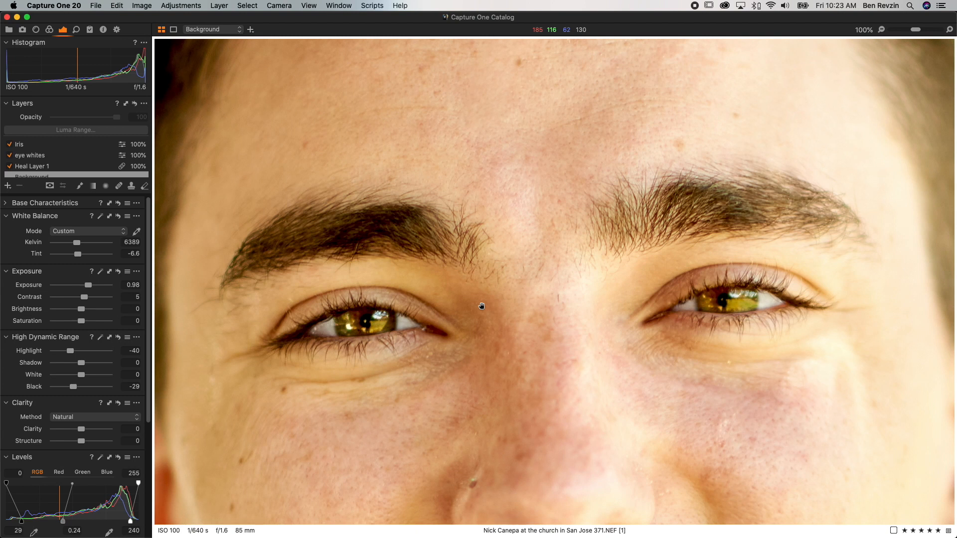
- Zoom out to the full portrait and toggle the eye whites layer off and on to compare
left_click(865, 29)
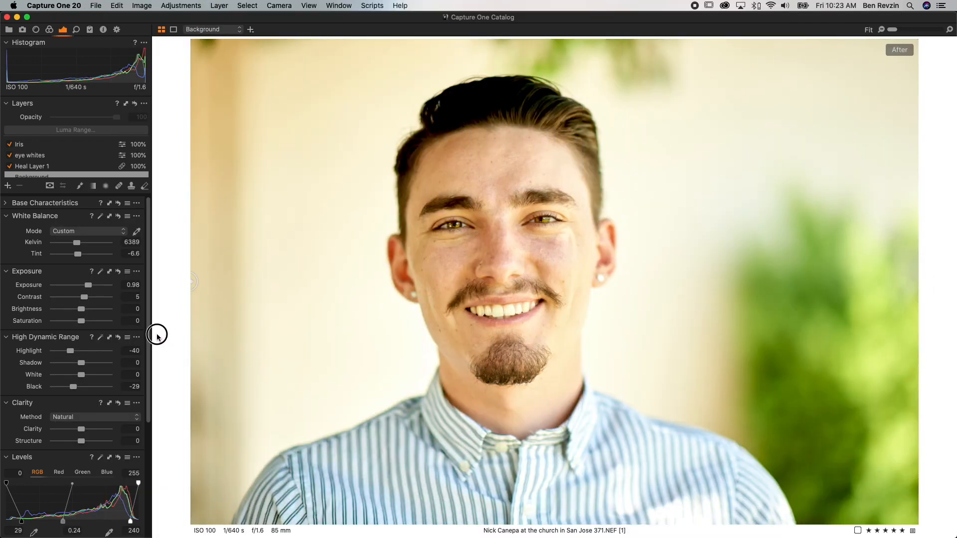
left_click(43, 155)
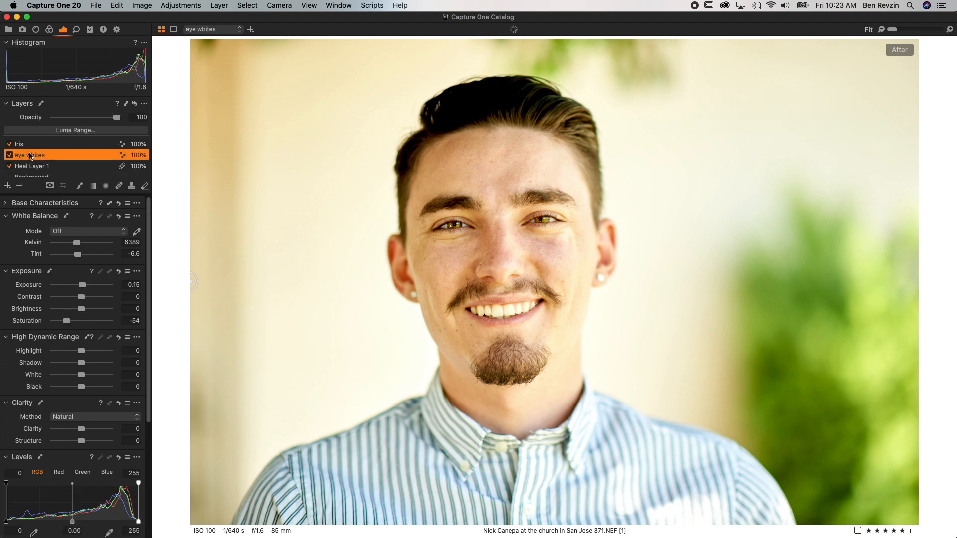
left_click(9, 155)
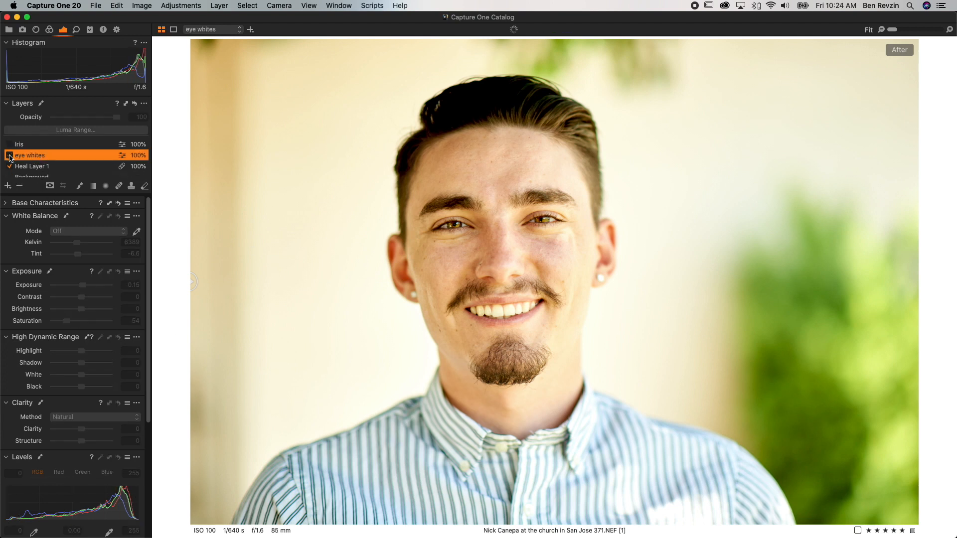
left_click(9, 155)
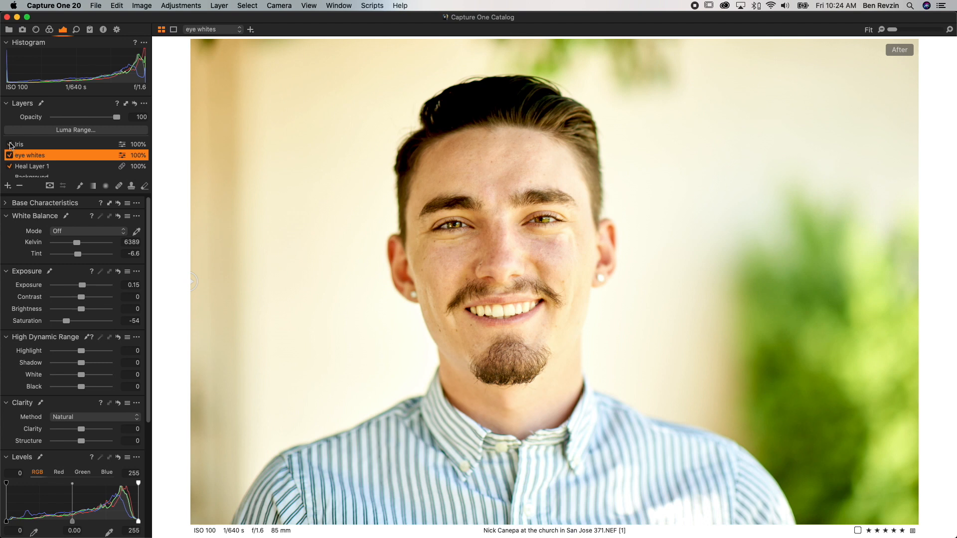
left_click(10, 144)
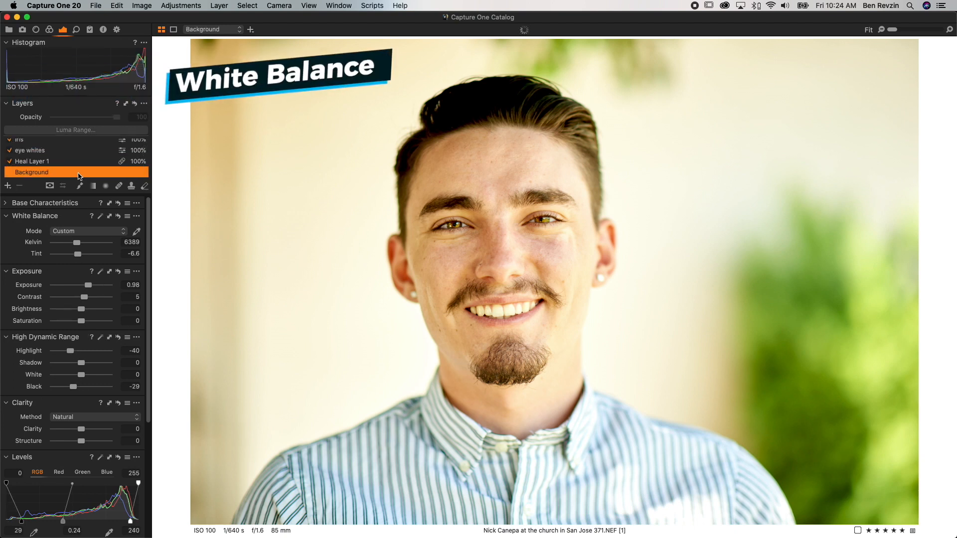
- Preview the Background layer without white balance and exposure corrections, then re-enable eye whites
left_click(120, 216)
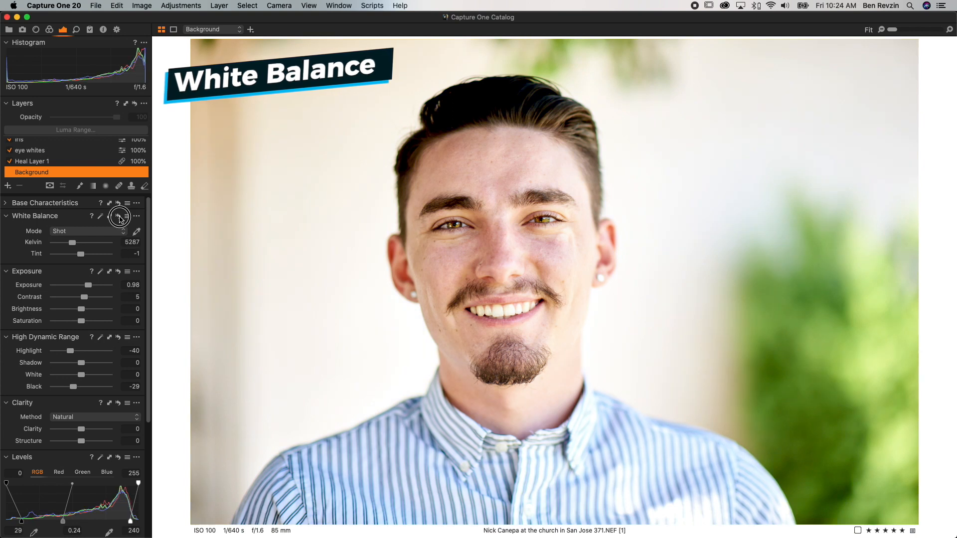
left_click(137, 231)
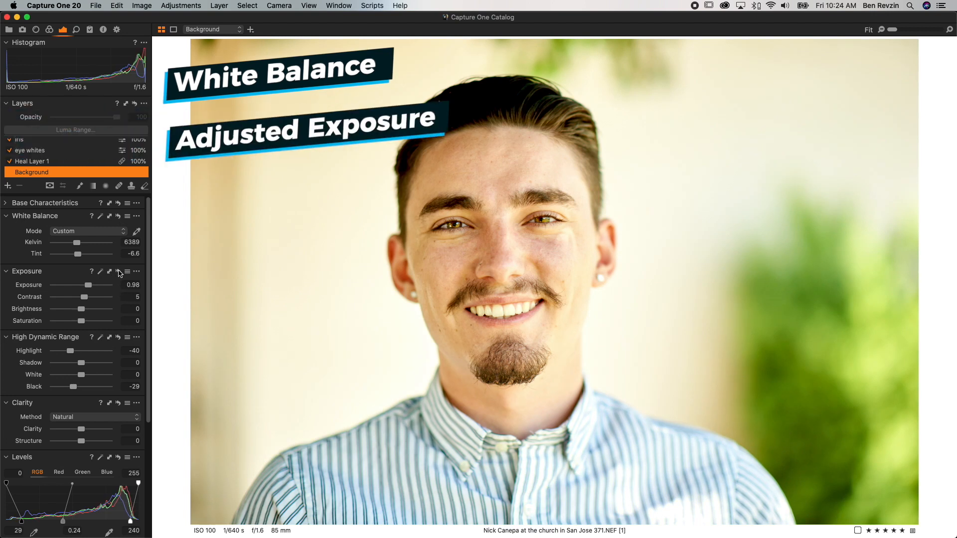
left_click(119, 271)
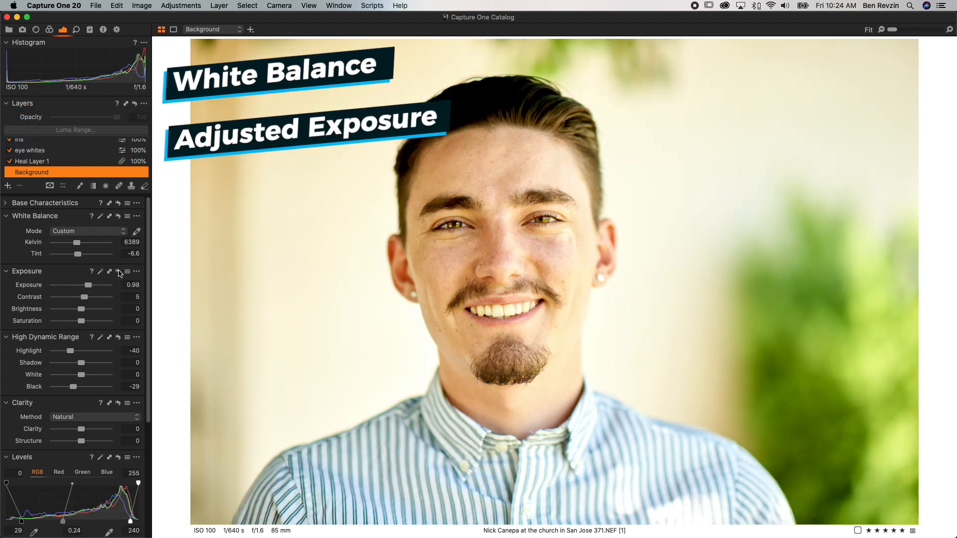
left_click(118, 337)
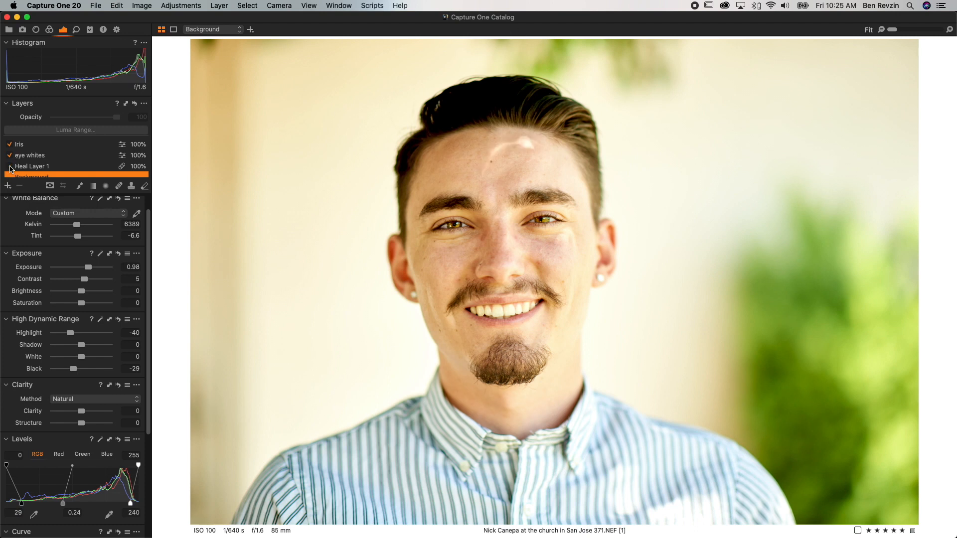
mouse_move(484, 233)
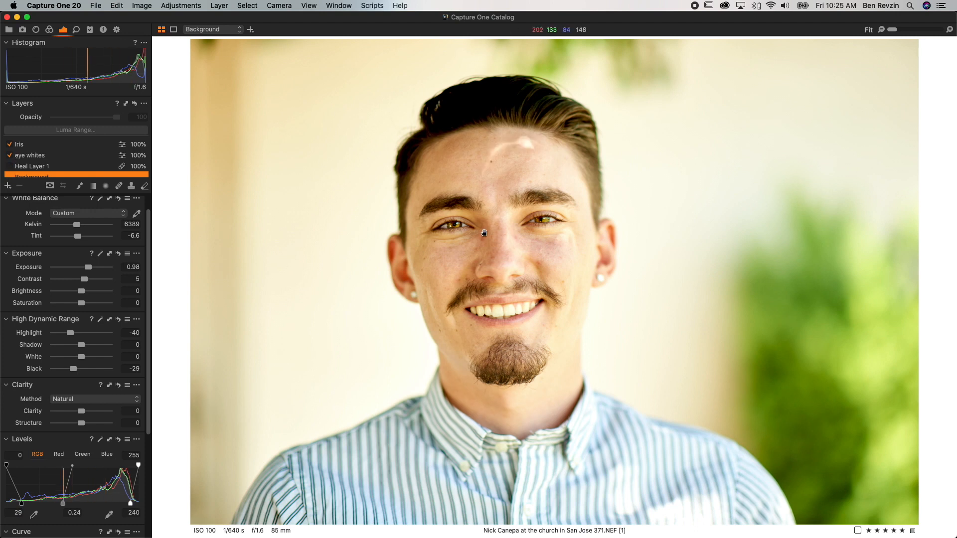
mouse_move(529, 132)
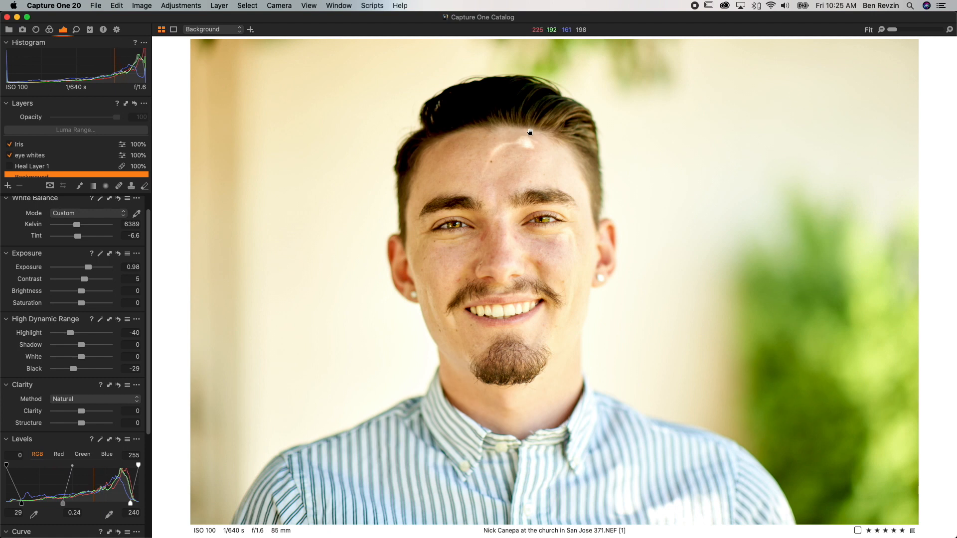
mouse_move(525, 141)
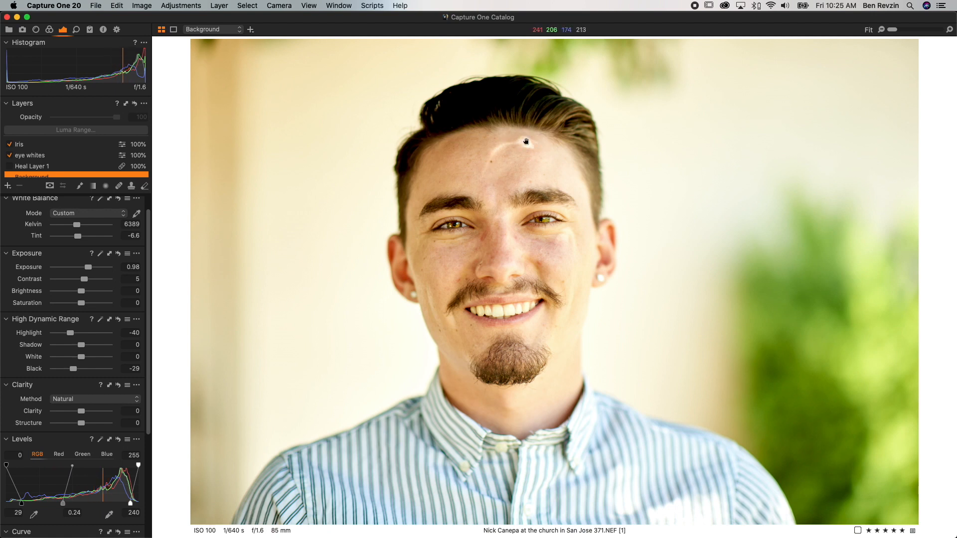
mouse_move(514, 163)
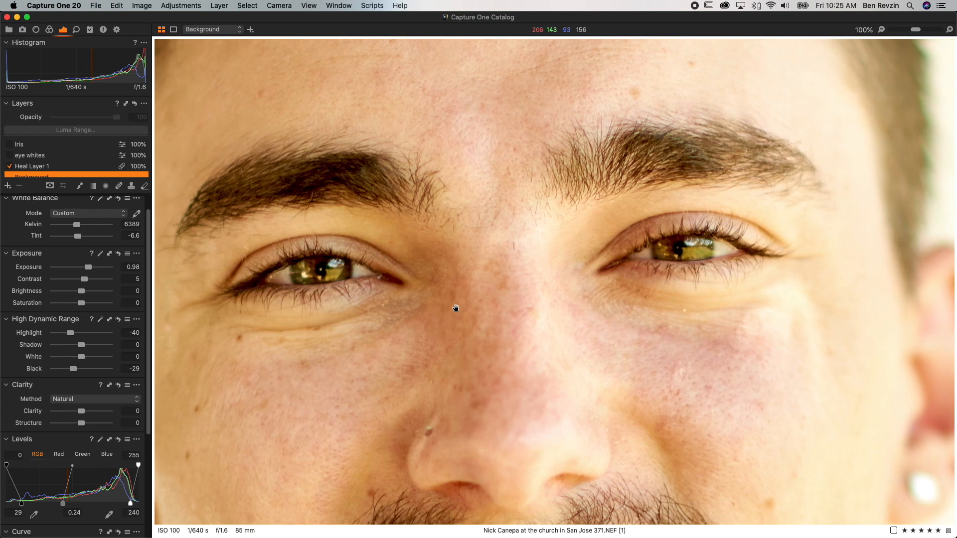
mouse_move(69, 171)
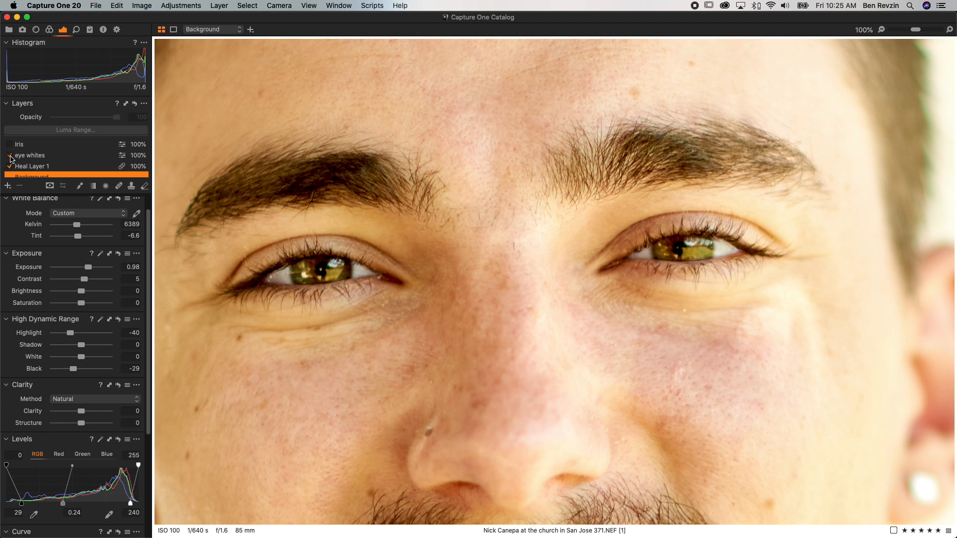
left_click(10, 144)
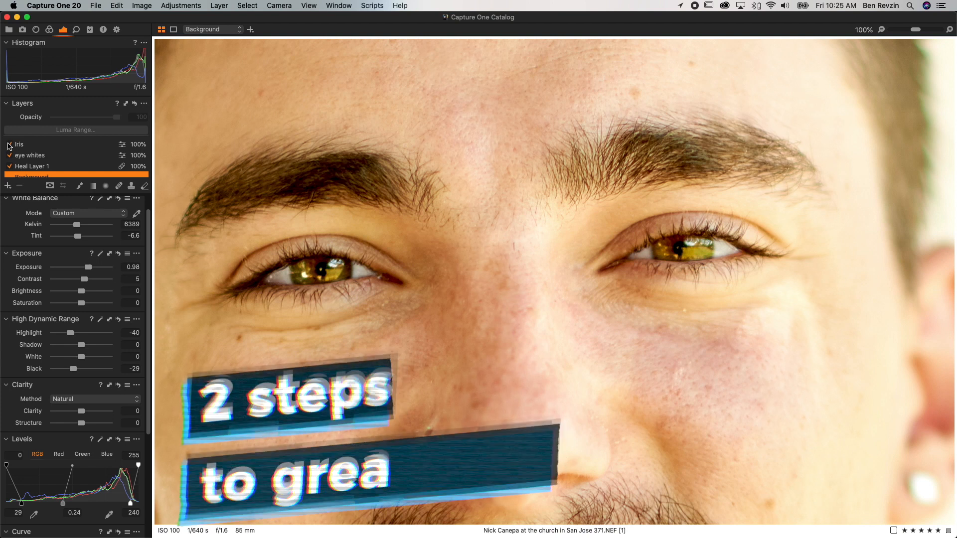
- Delete the old eye adjustment layers and add a new empty adjustment layer
left_click(18, 144)
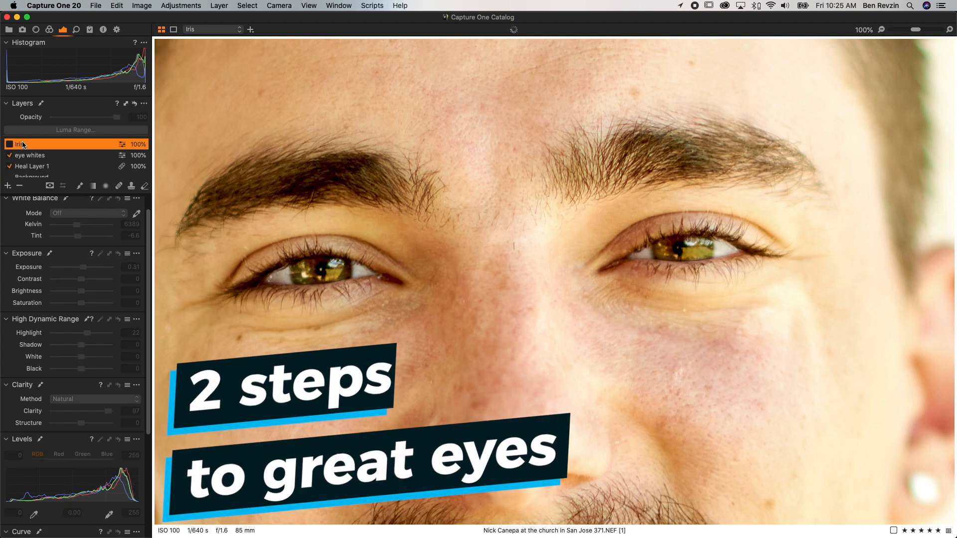
left_click(33, 165)
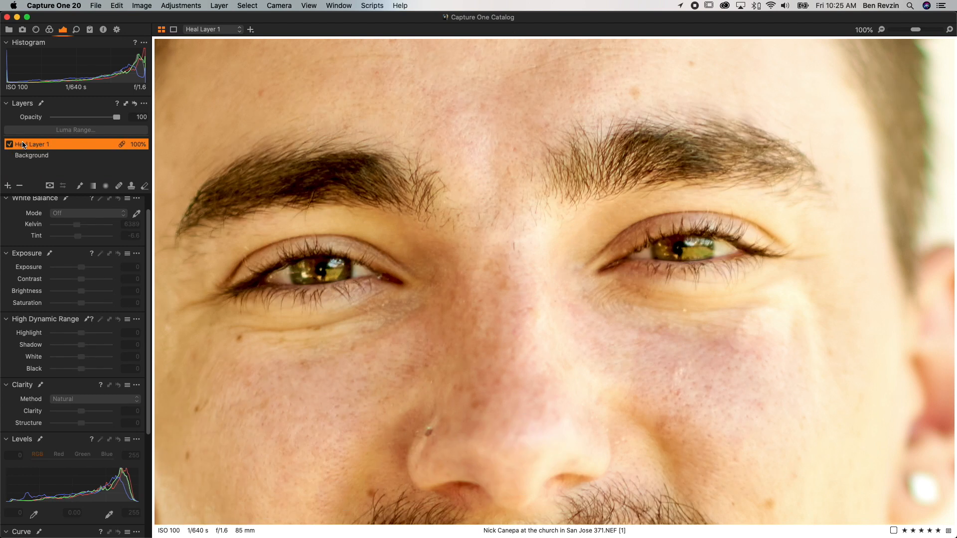
left_click(8, 185)
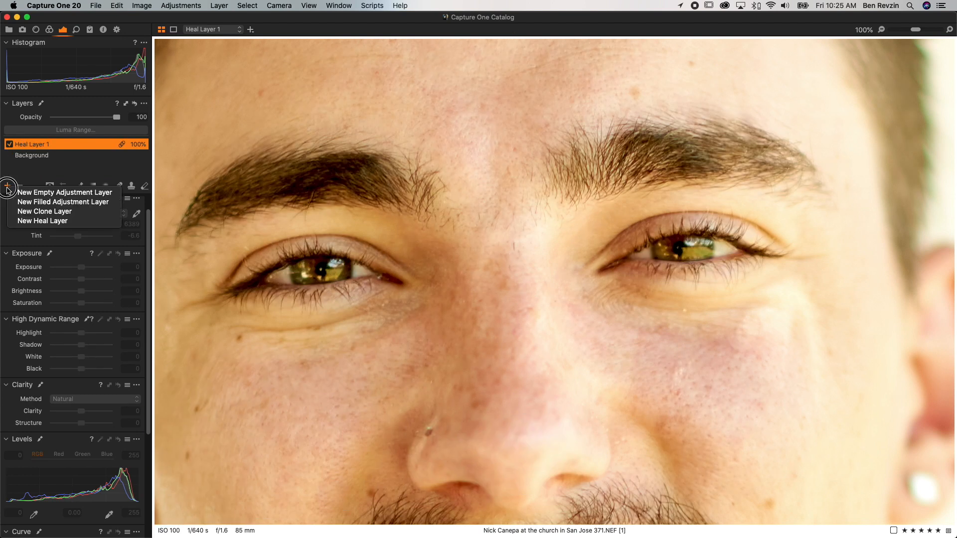
left_click(65, 193)
type("eye whites")
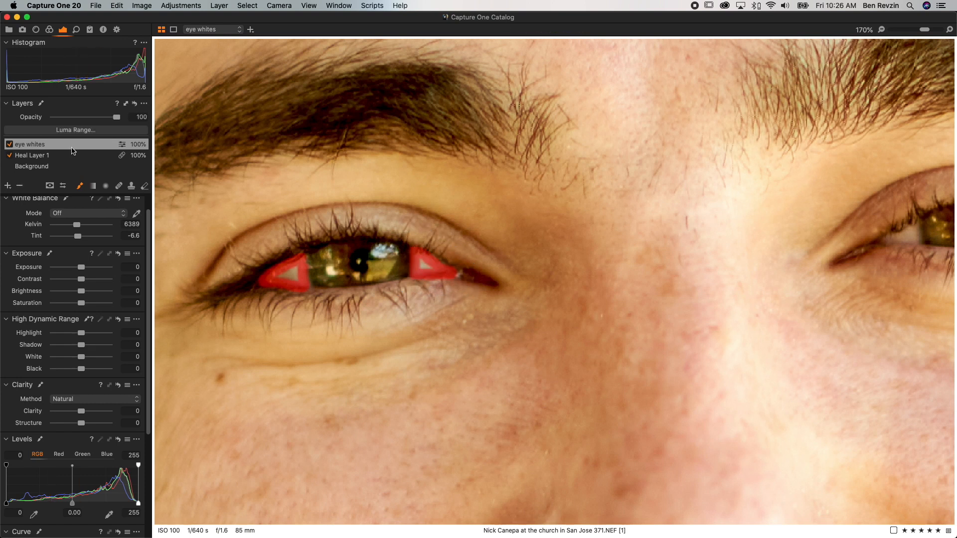
- Apply Refine Mask to the eye whites layer's mask from its right-click menu
right_click(29, 144)
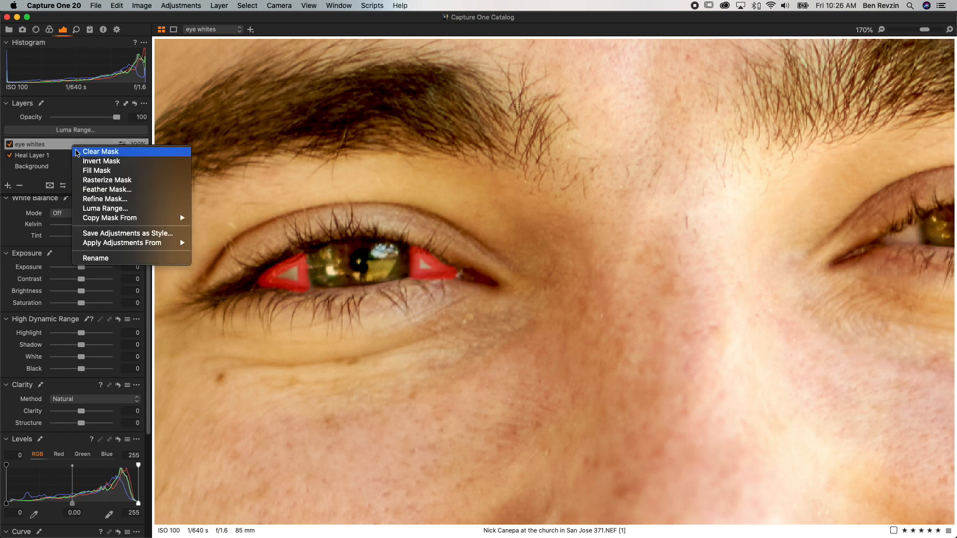
left_click(101, 151)
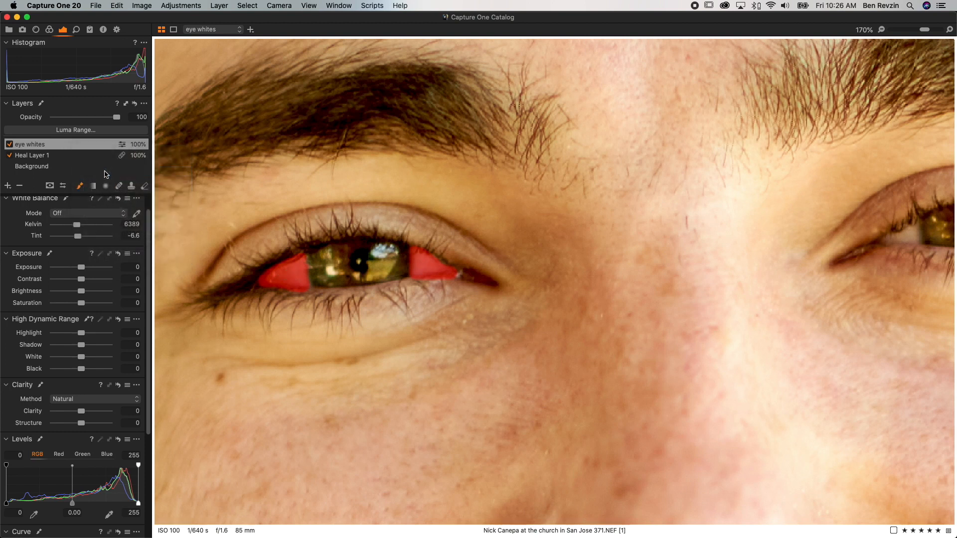
mouse_move(542, 320)
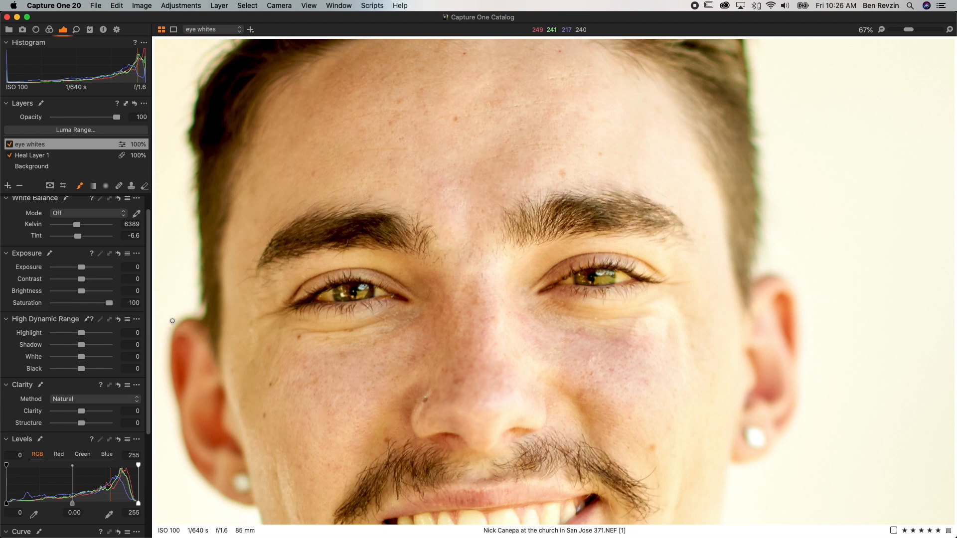
mouse_move(68, 304)
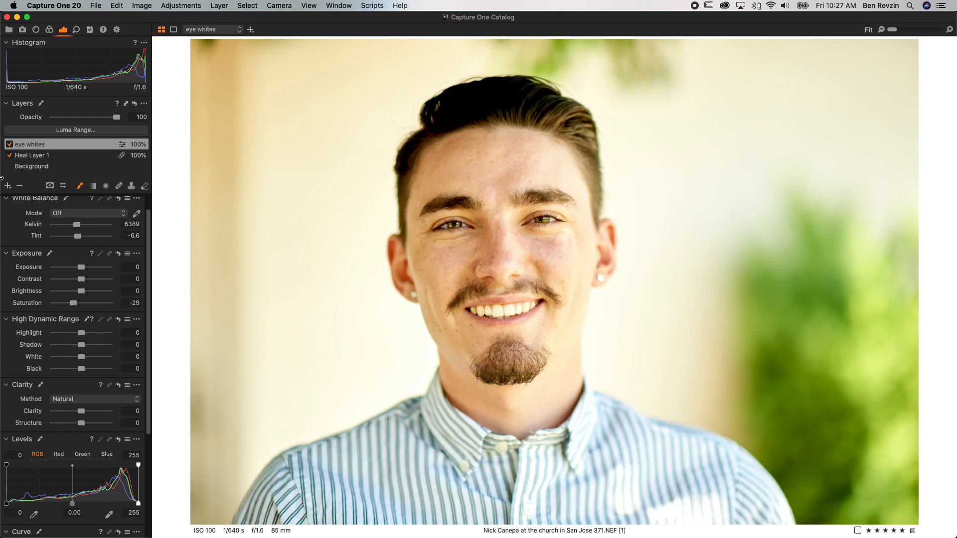
- Brighten eye whites to Exposure 0.37, Saturation -45, toggling the layer to compare
left_click(36, 144)
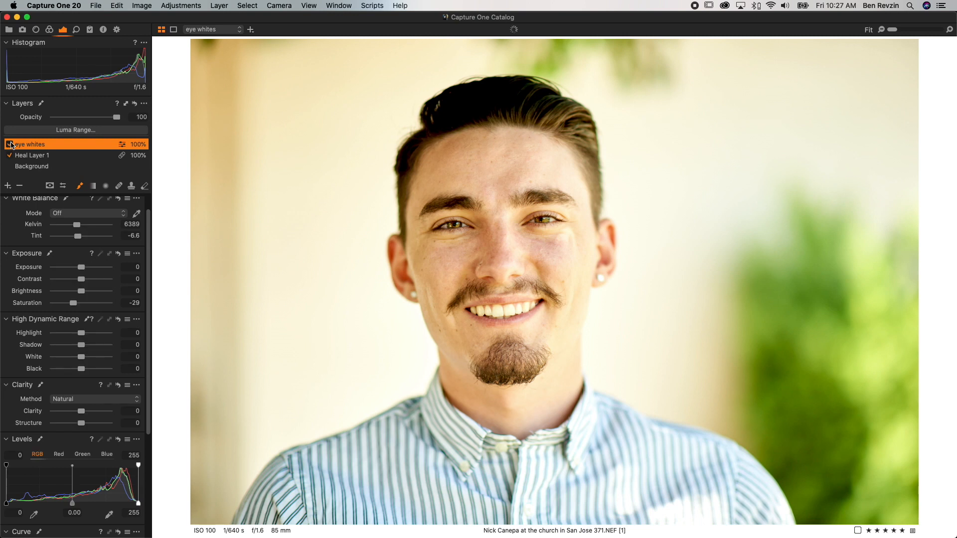
left_click(9, 144)
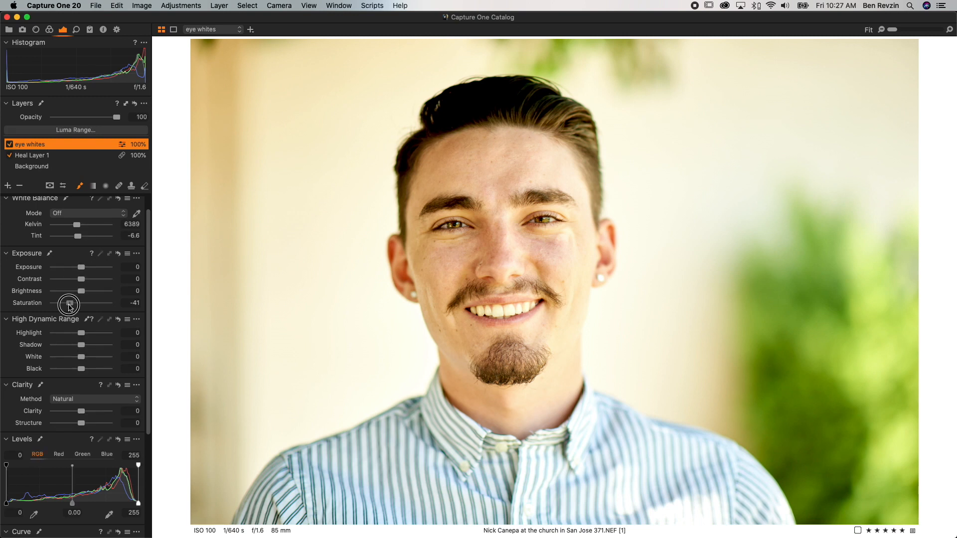
left_click(9, 144)
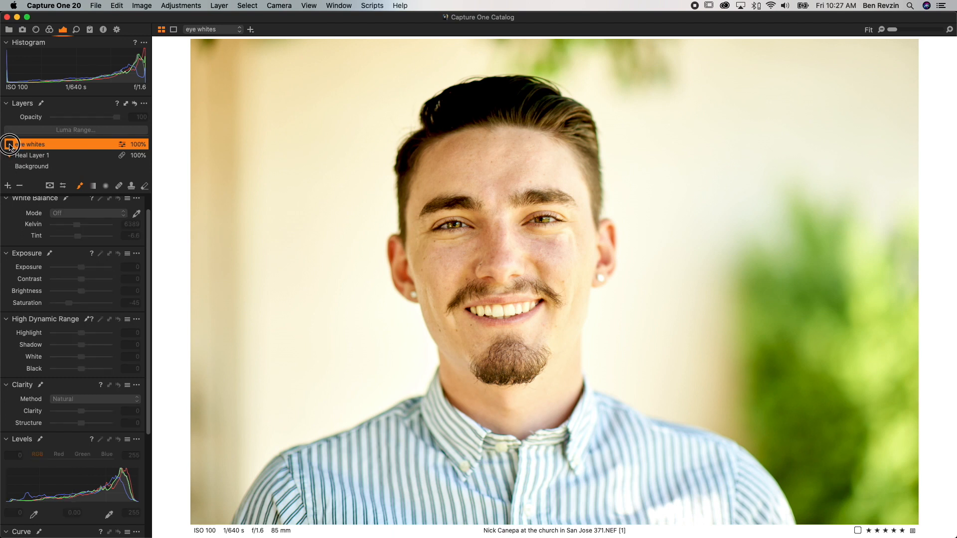
left_click(8, 144)
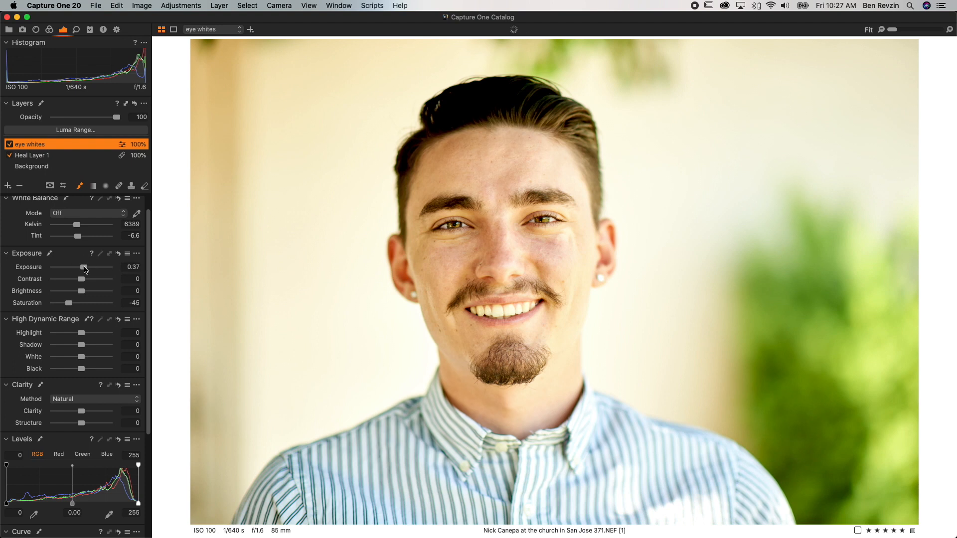
left_click(9, 144)
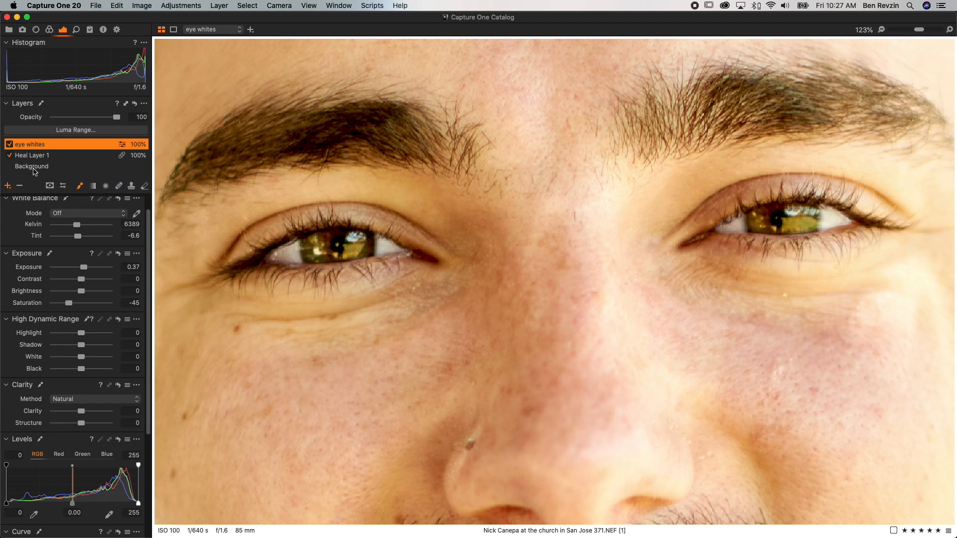
- Add a new adjustment layer for the irises
left_click(8, 185)
type("Eye color")
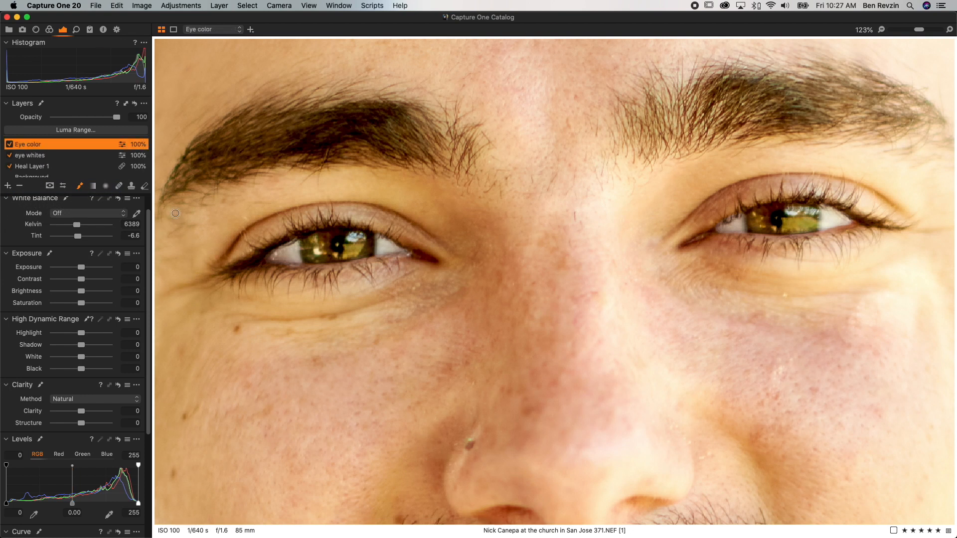
mouse_move(334, 253)
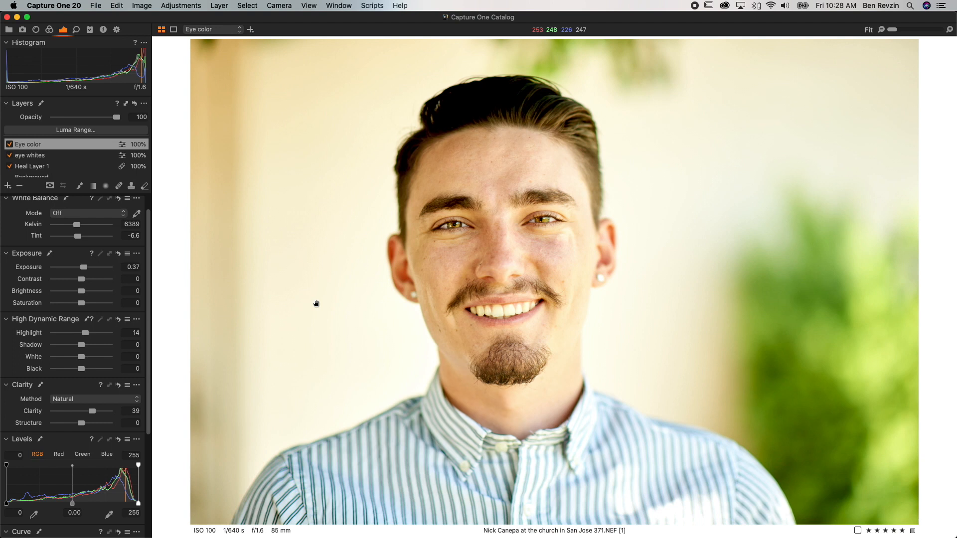
- Set Eye color opacity to 39% and eye whites to 56%, then toggle Eye color to compare
left_click(9, 144)
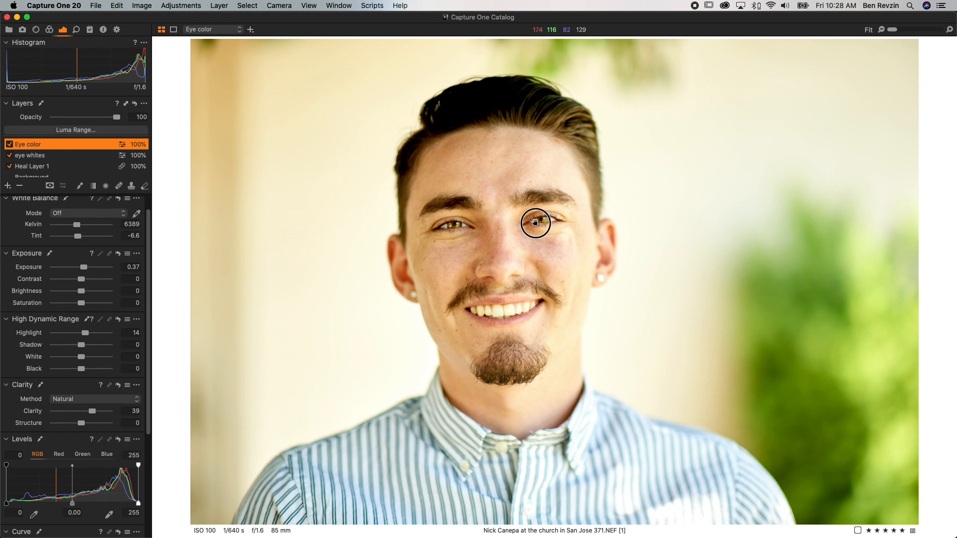
mouse_move(507, 210)
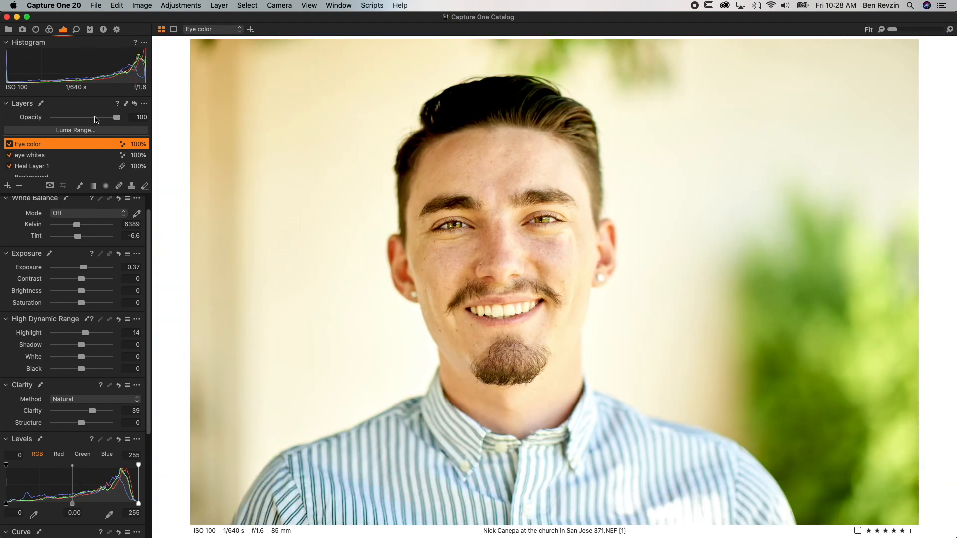
left_click_drag(117, 117, 78, 117)
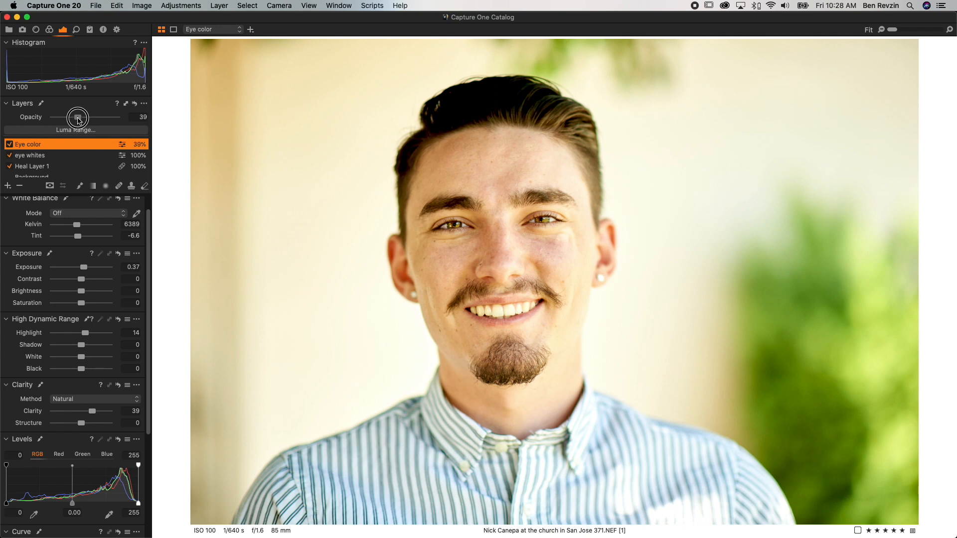
left_click(46, 155)
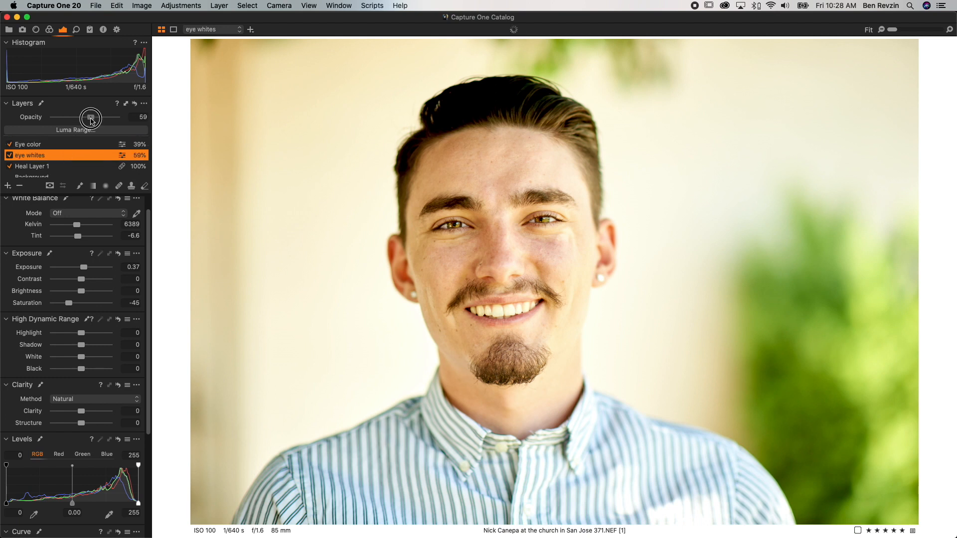
left_click_drag(92, 117, 90, 118)
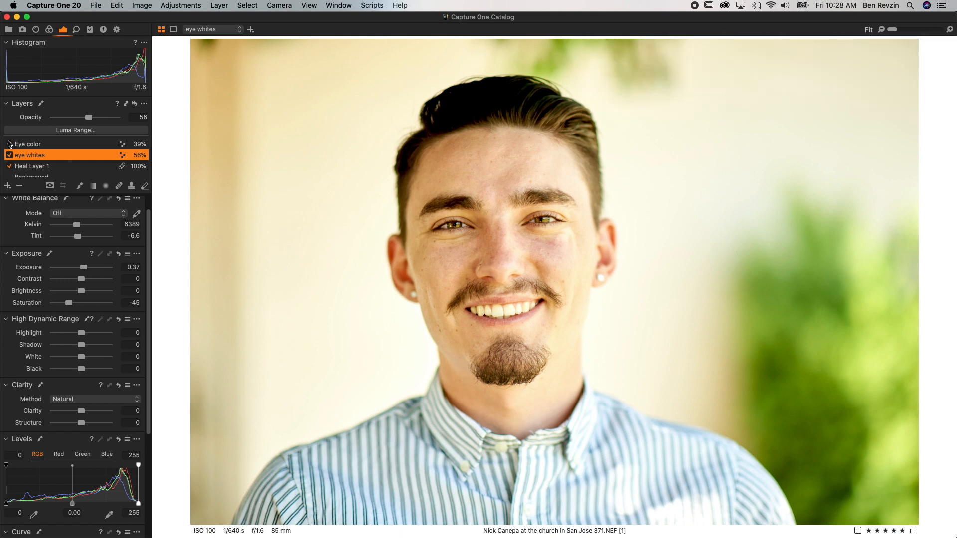
left_click(533, 281)
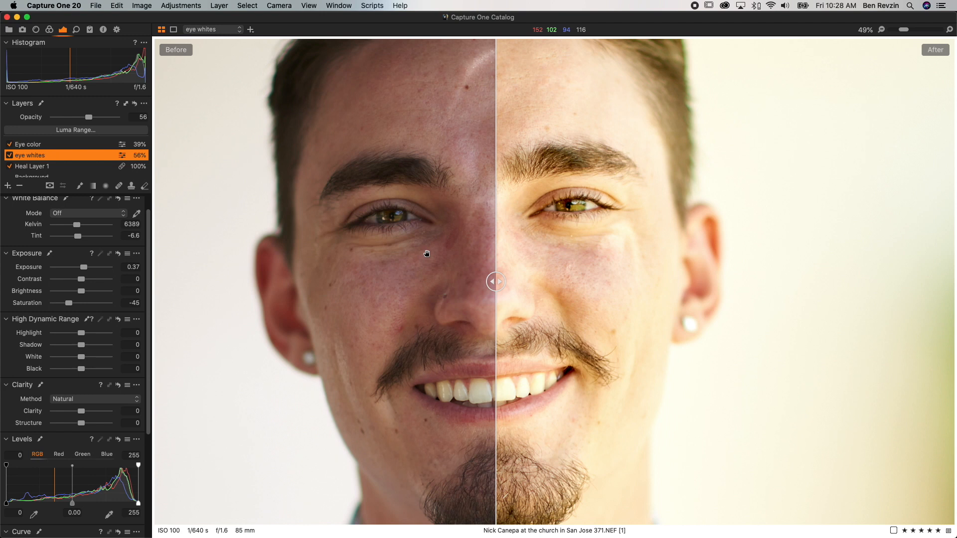
mouse_move(333, 295)
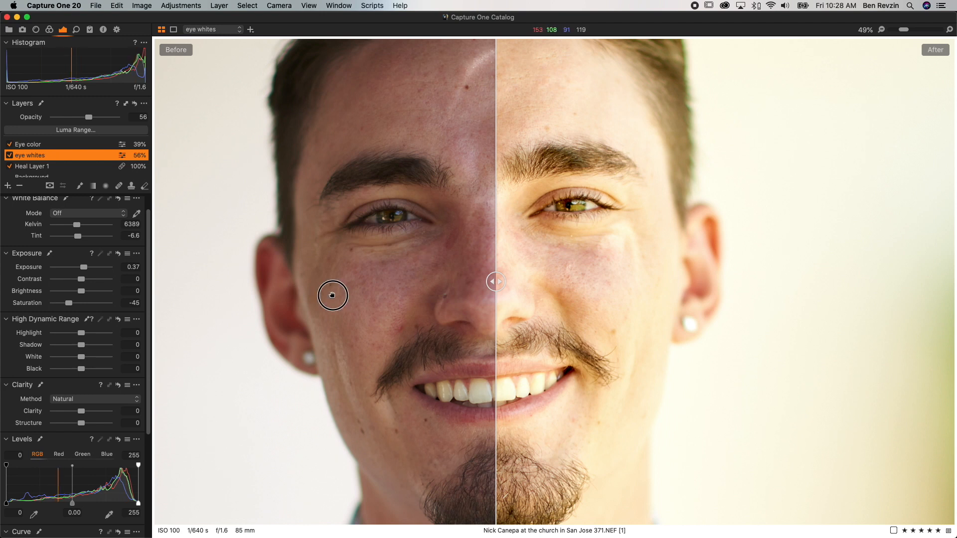